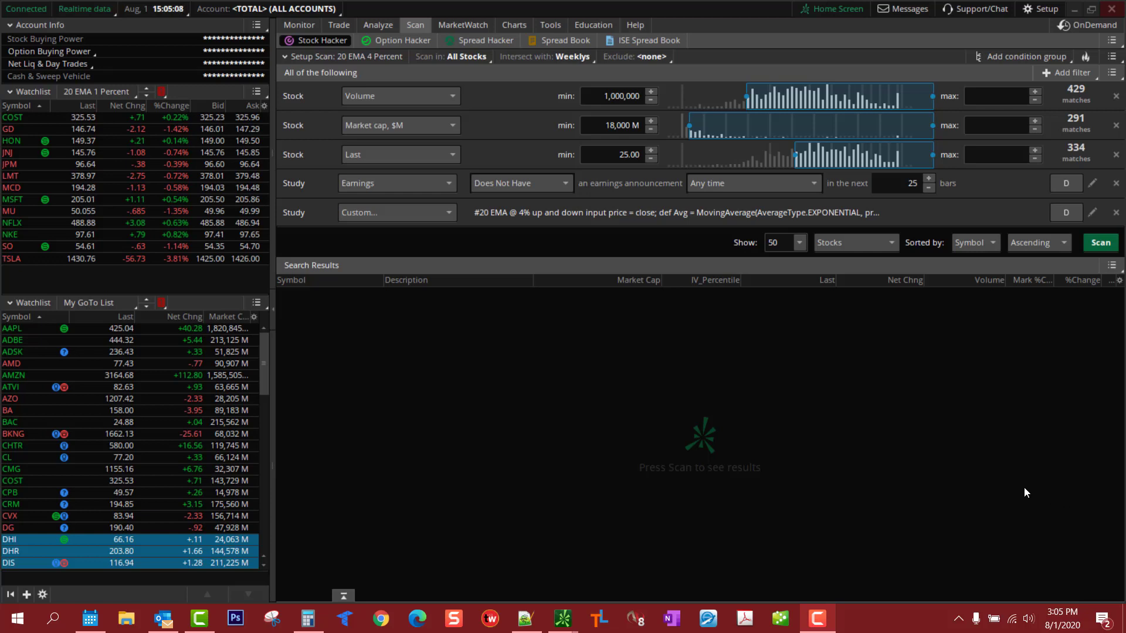
mouse_move(983, 450)
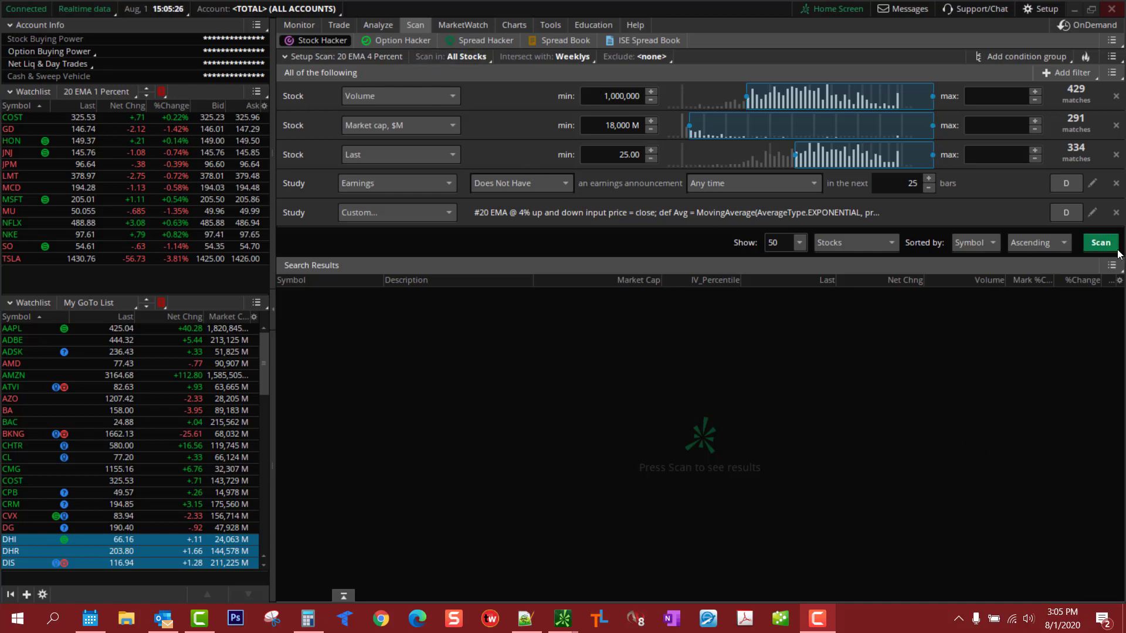
Step: Run the scan (84 results) and start saving its query, prefilled as '20 EMA 4 Percent'
click(1099, 243)
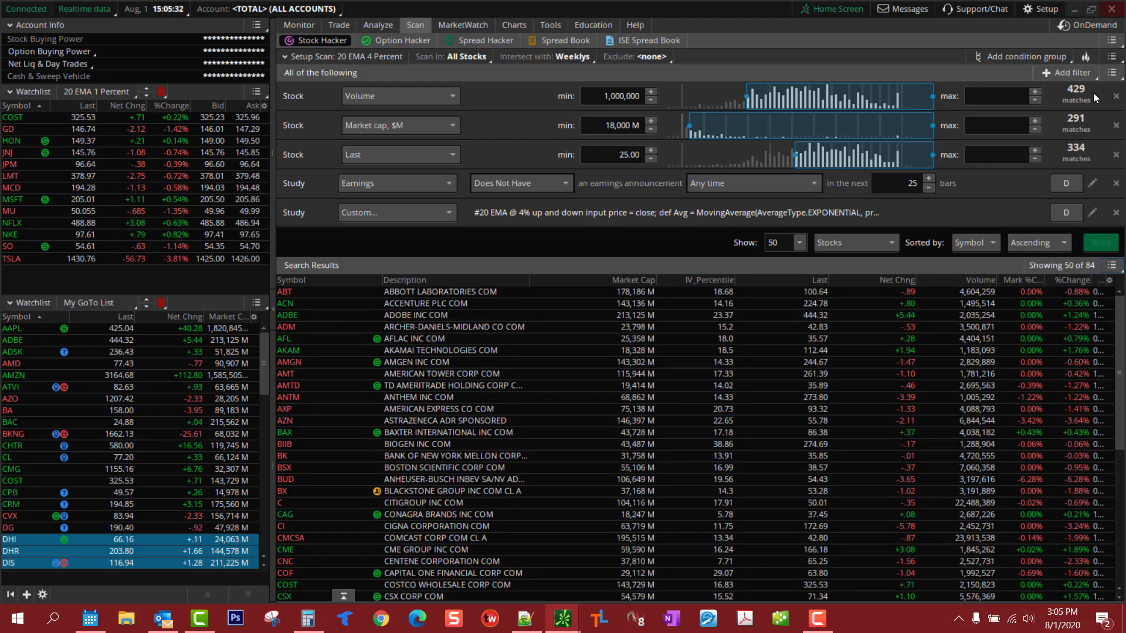
click(1111, 57)
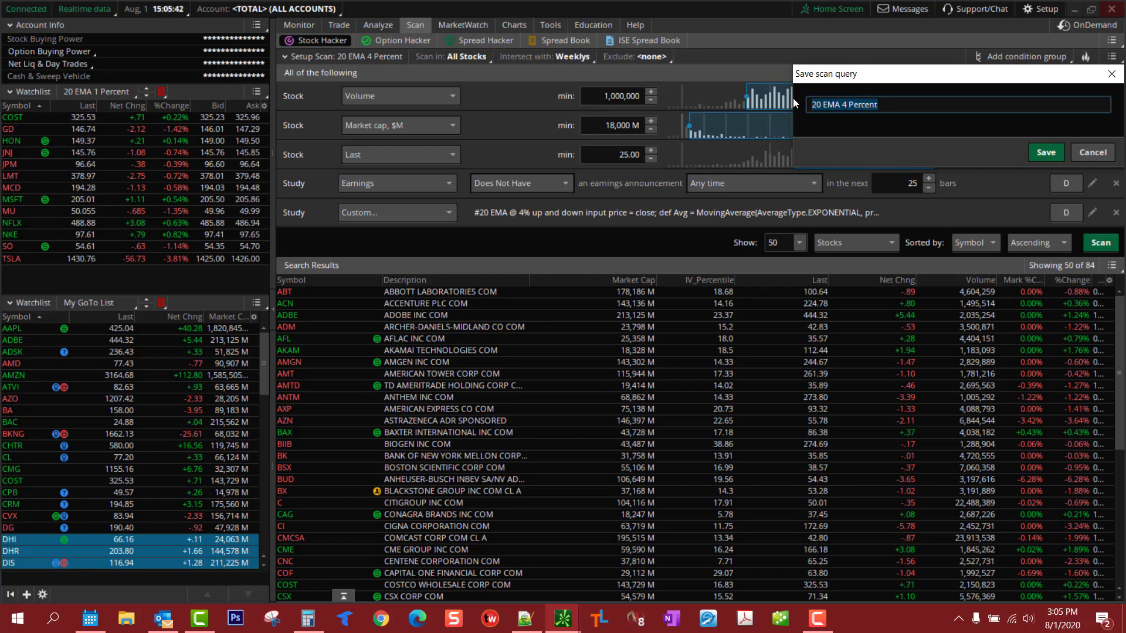
Step: Save the scan query as 'Mobile Scan' so it appears among the personal watchlists
text(Mo)
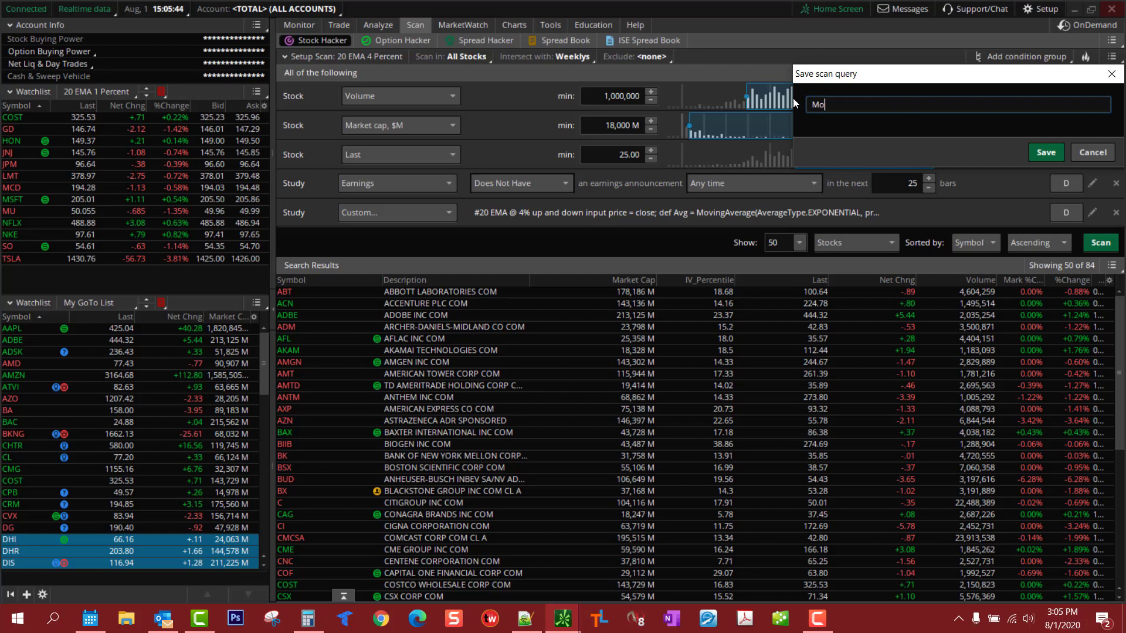
text(bile)
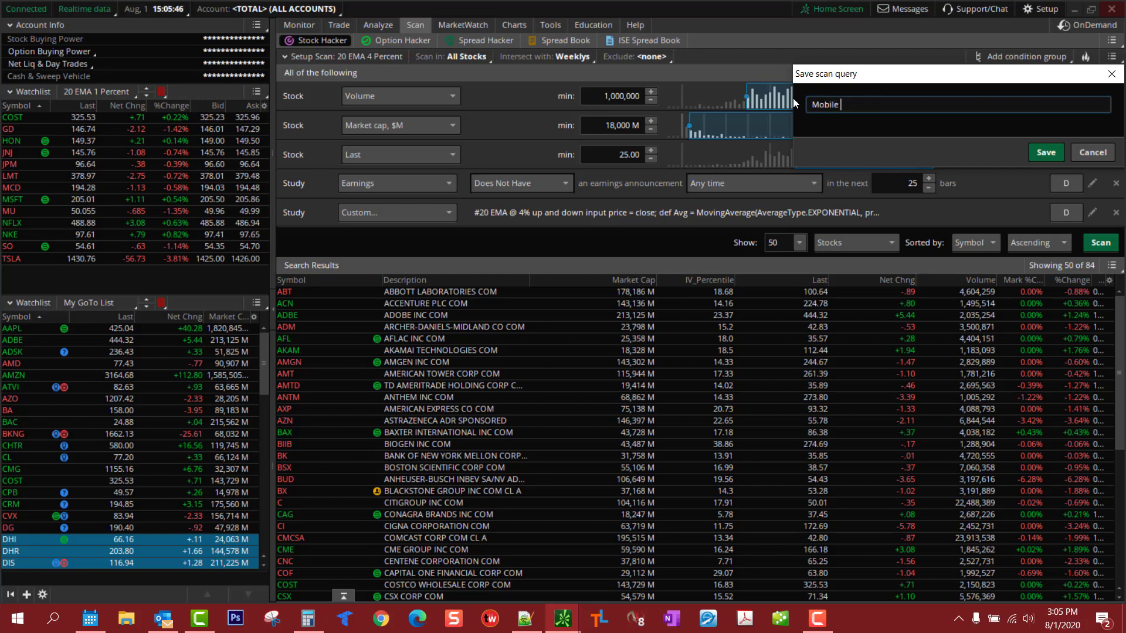
text(Scan)
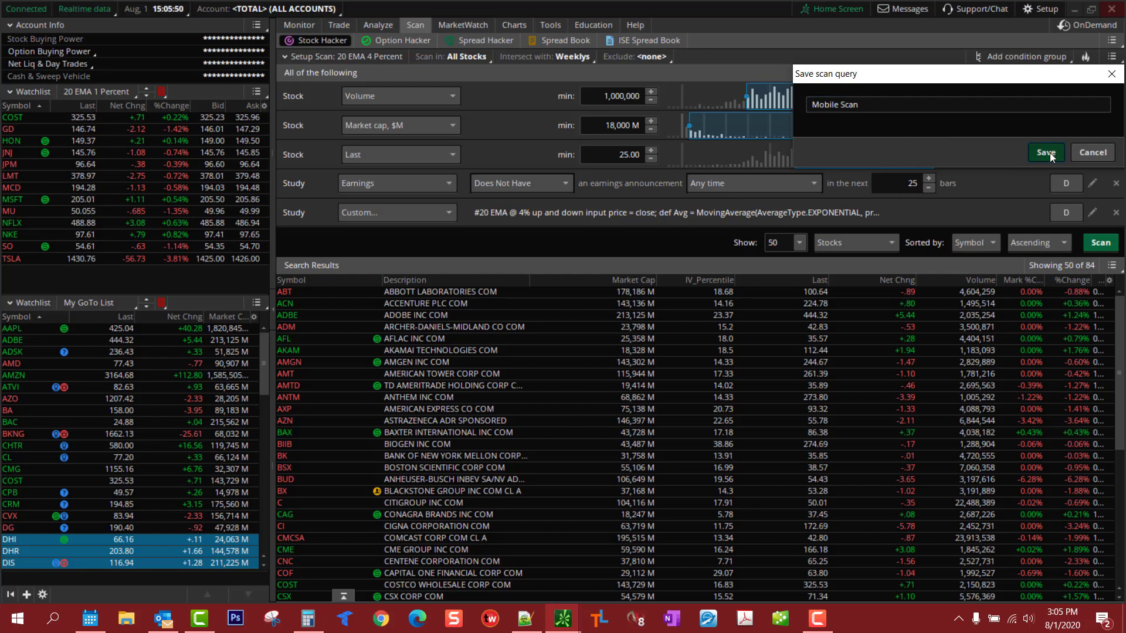
click(1043, 152)
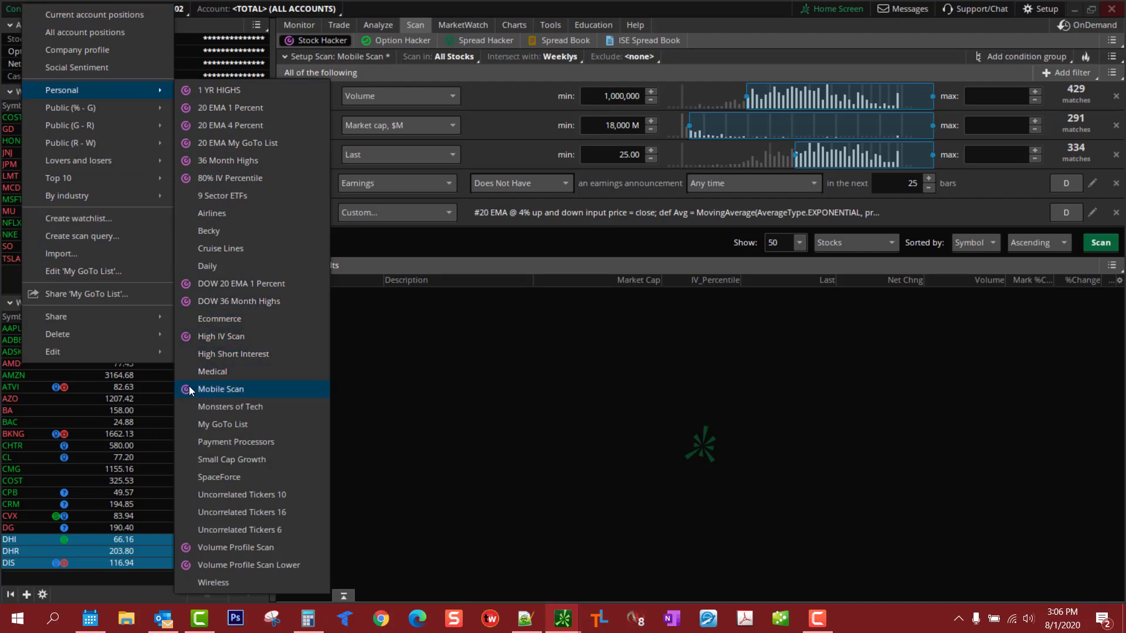
mouse_move(191, 399)
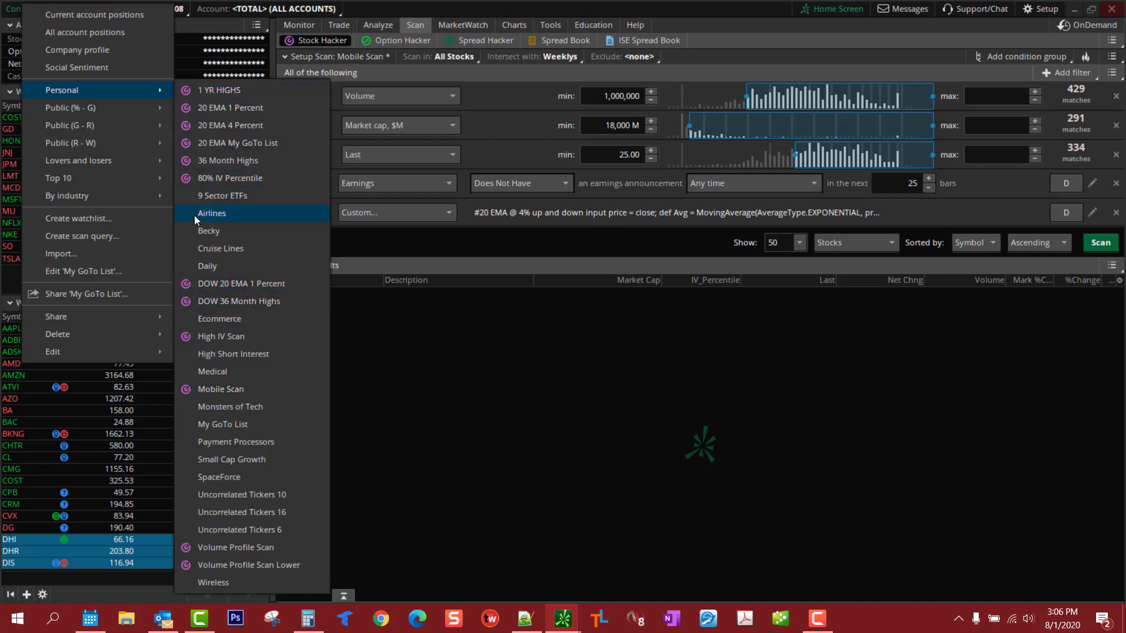
mouse_move(220, 336)
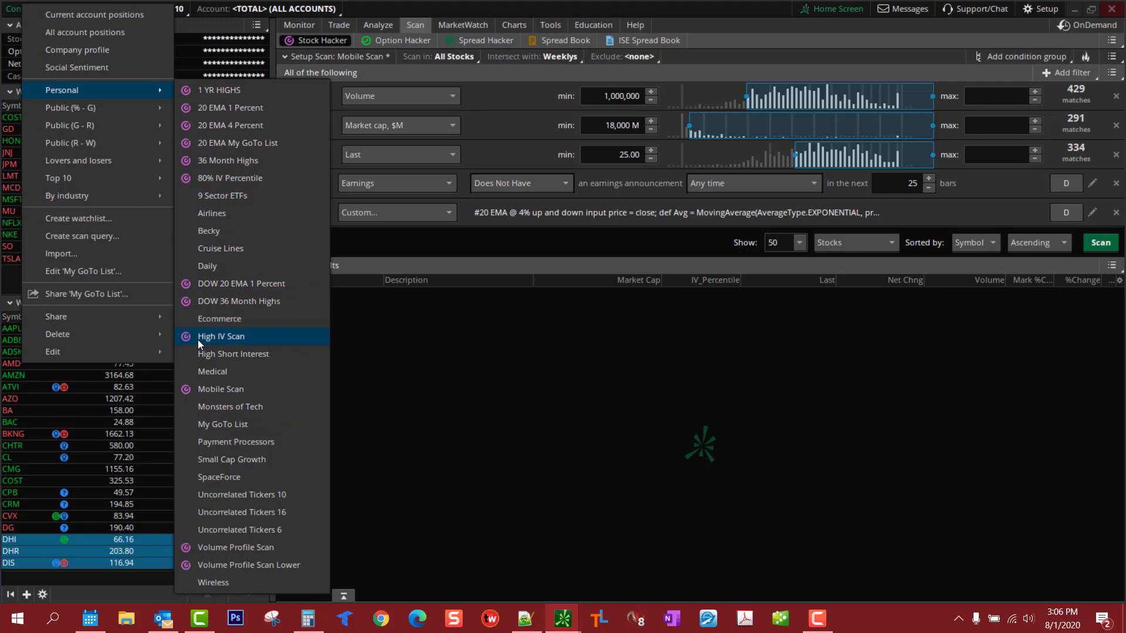
mouse_move(208, 388)
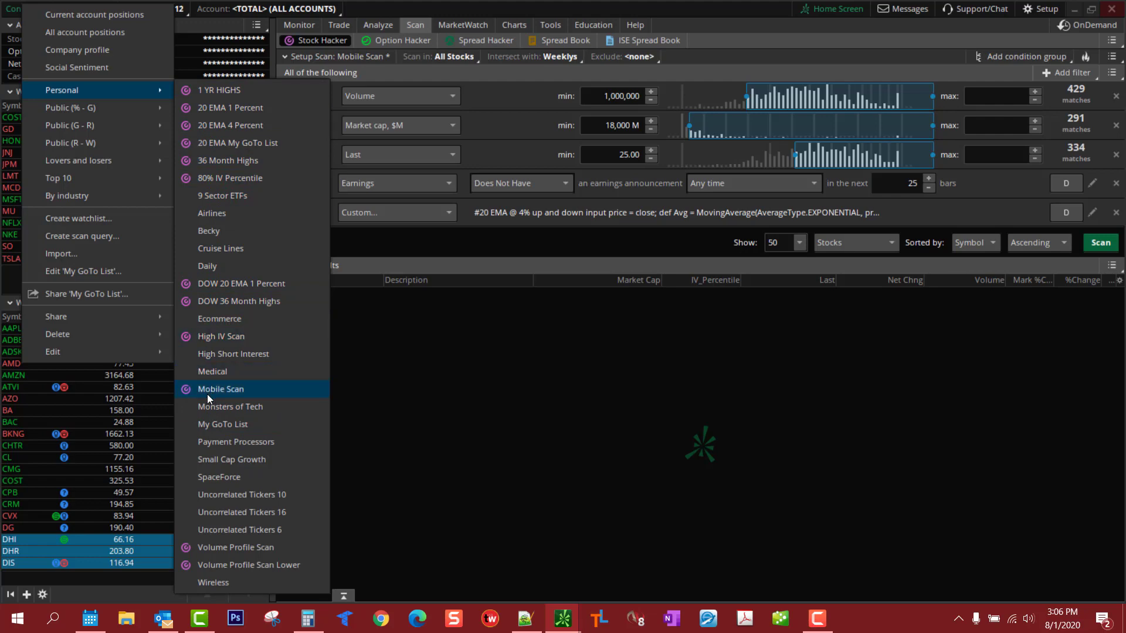
Step: Load 'Mobile Scan' from the personal watchlists in place of My GoTo List
click(220, 388)
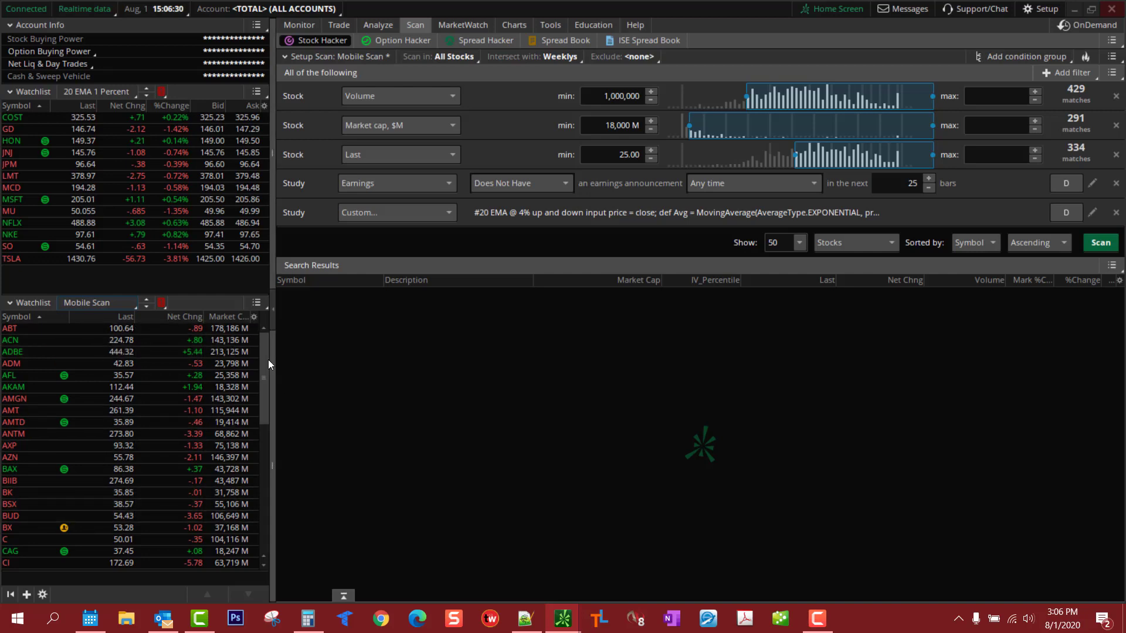
mouse_move(264, 365)
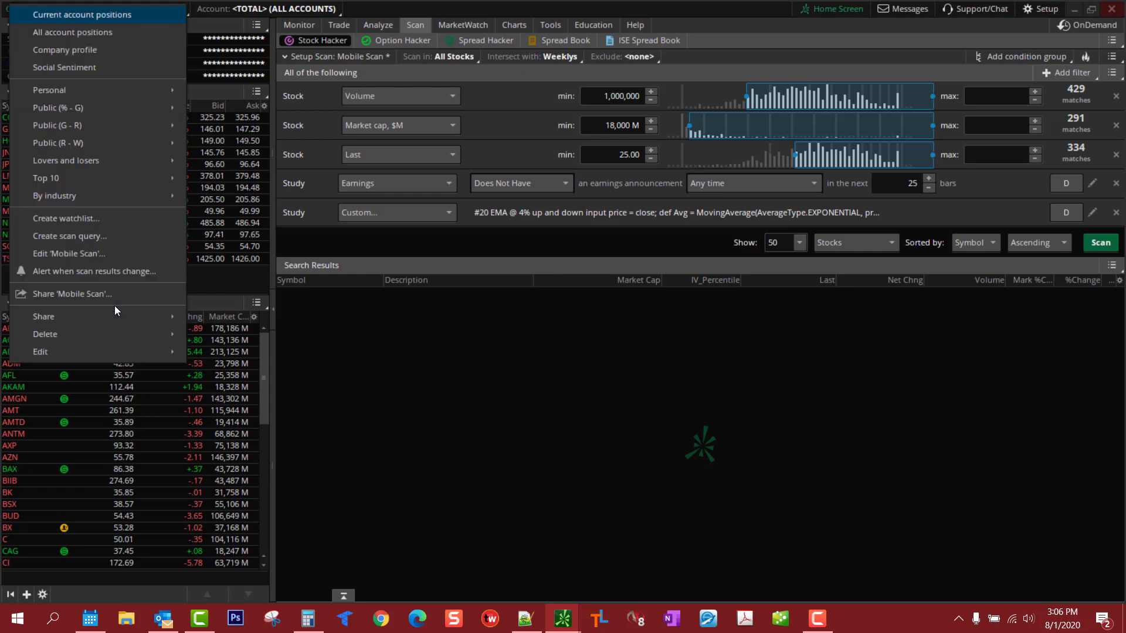
Step: Choose 'Mobile Scan' again from the personal watchlists so it stays loaded
click(49, 89)
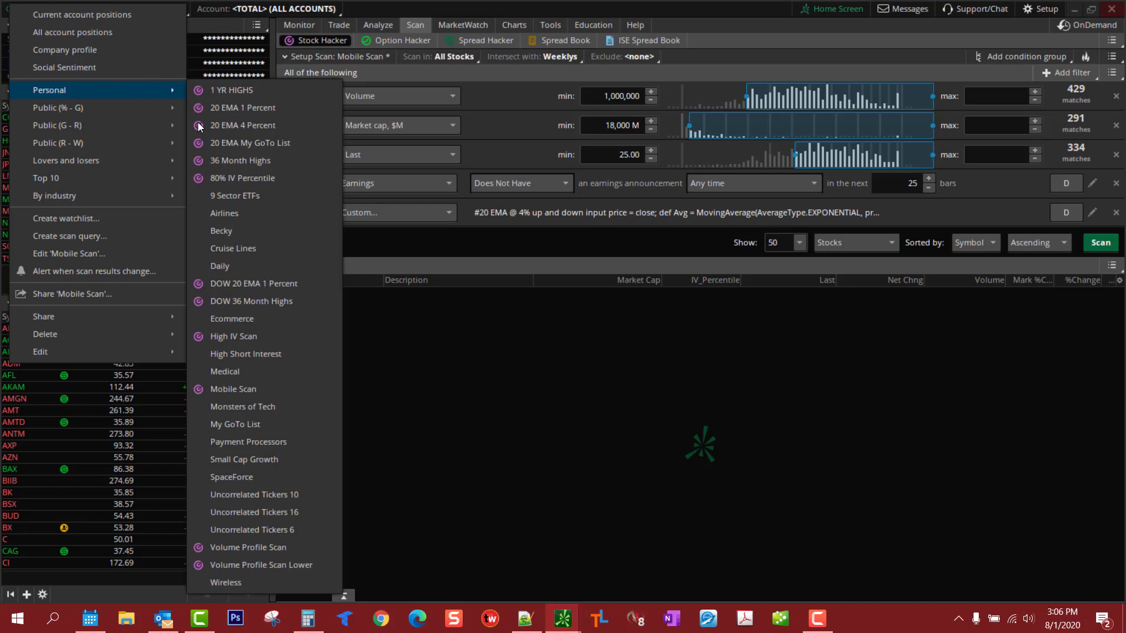
mouse_move(232, 388)
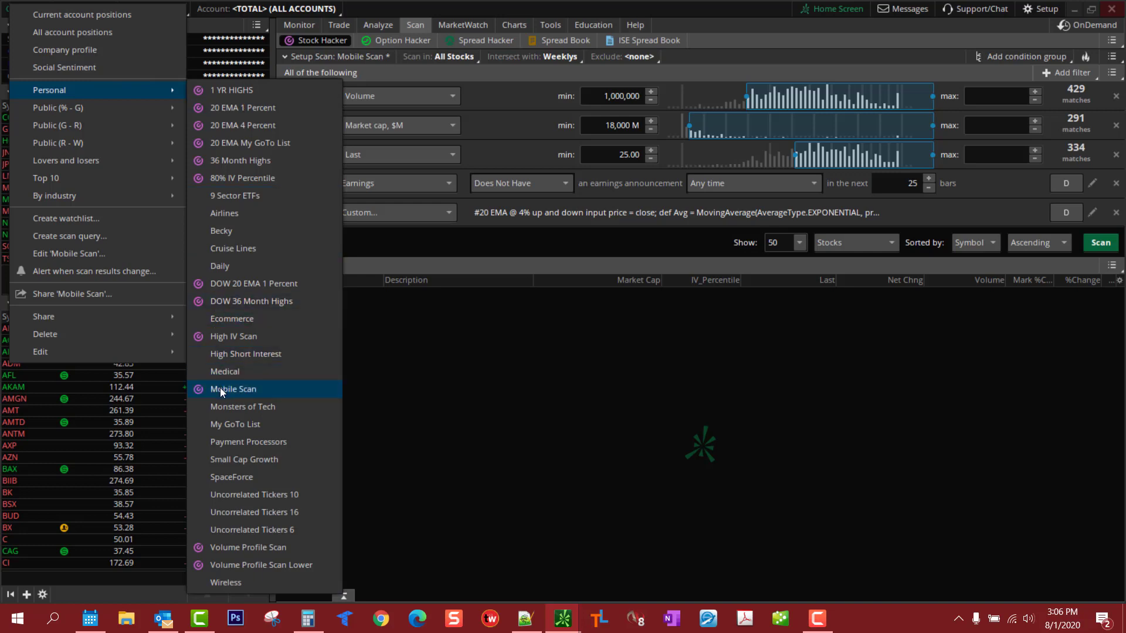
click(233, 389)
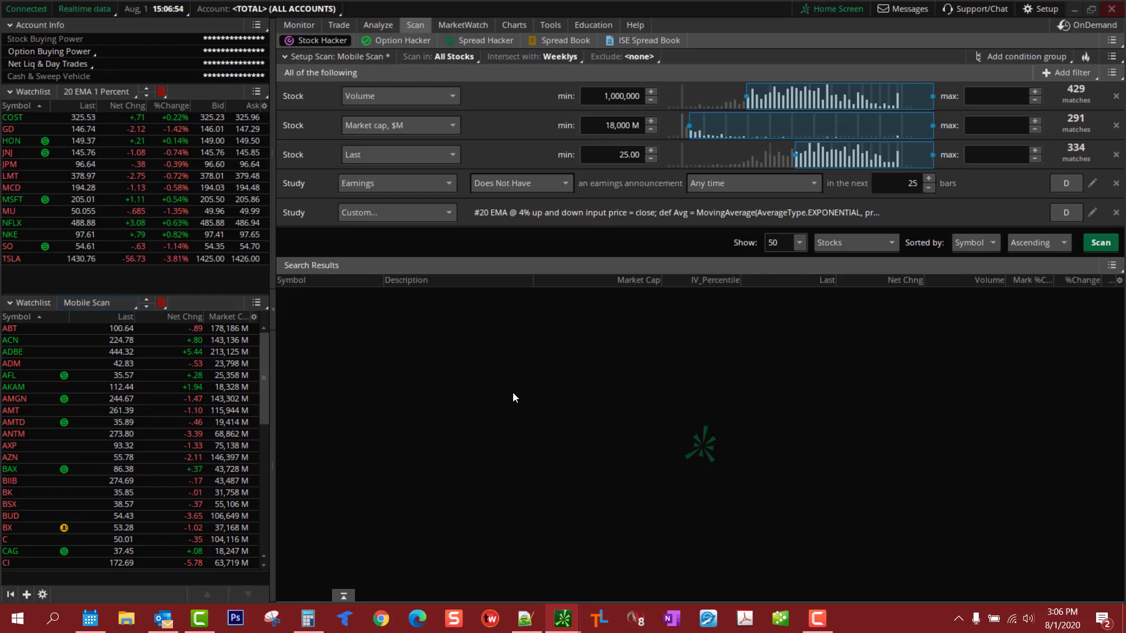
mouse_move(1112, 9)
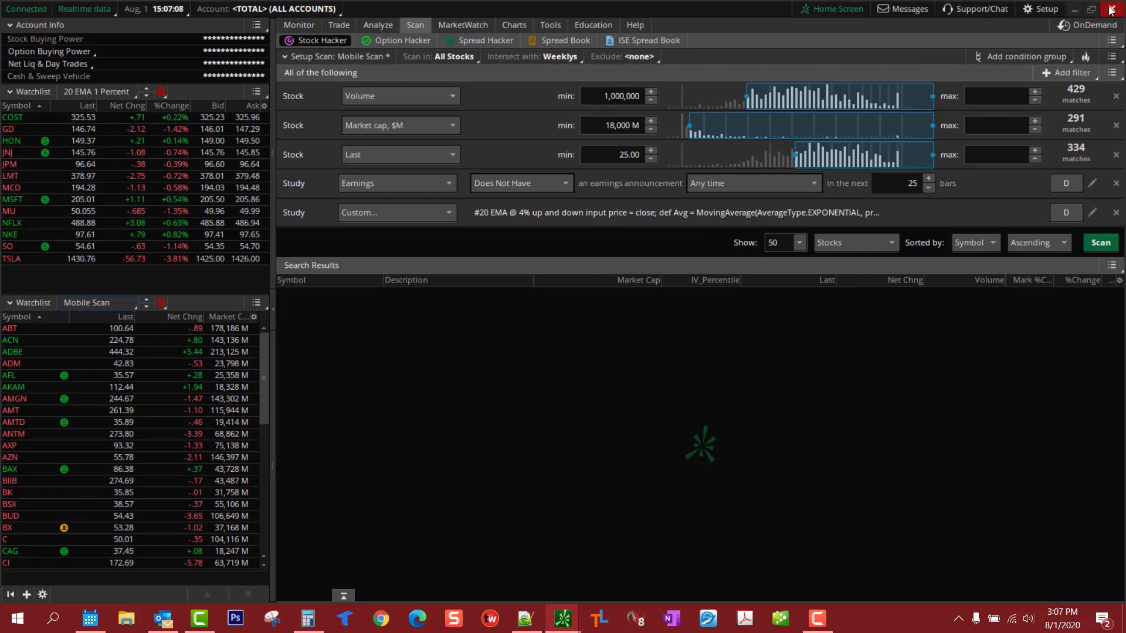